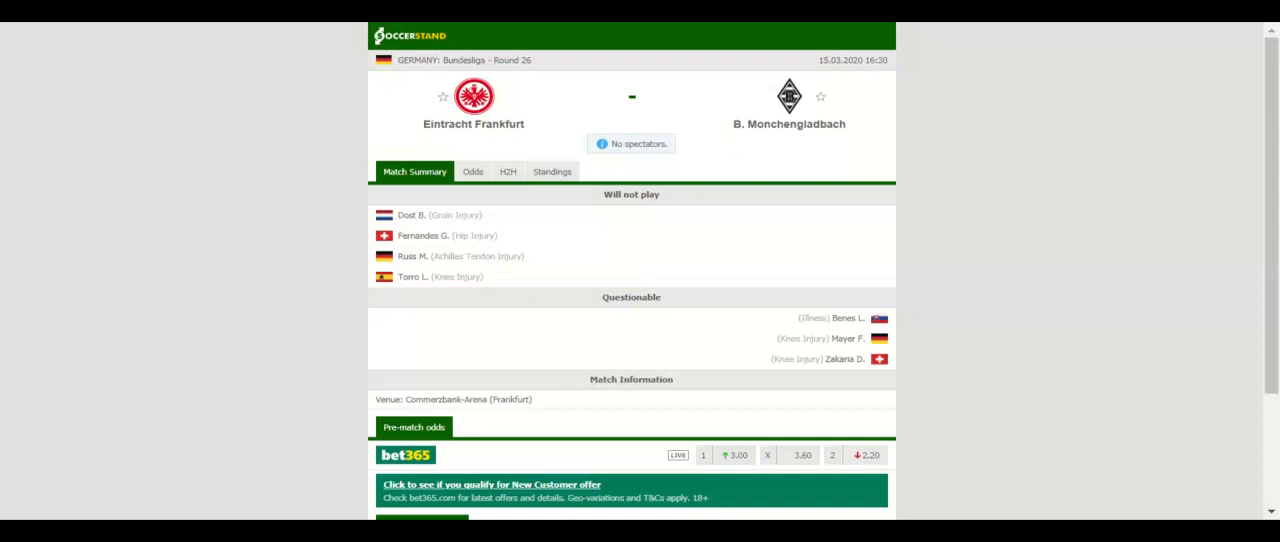
Step: Show the overall Bundesliga standings table, then move on to the H2H results
click(552, 171)
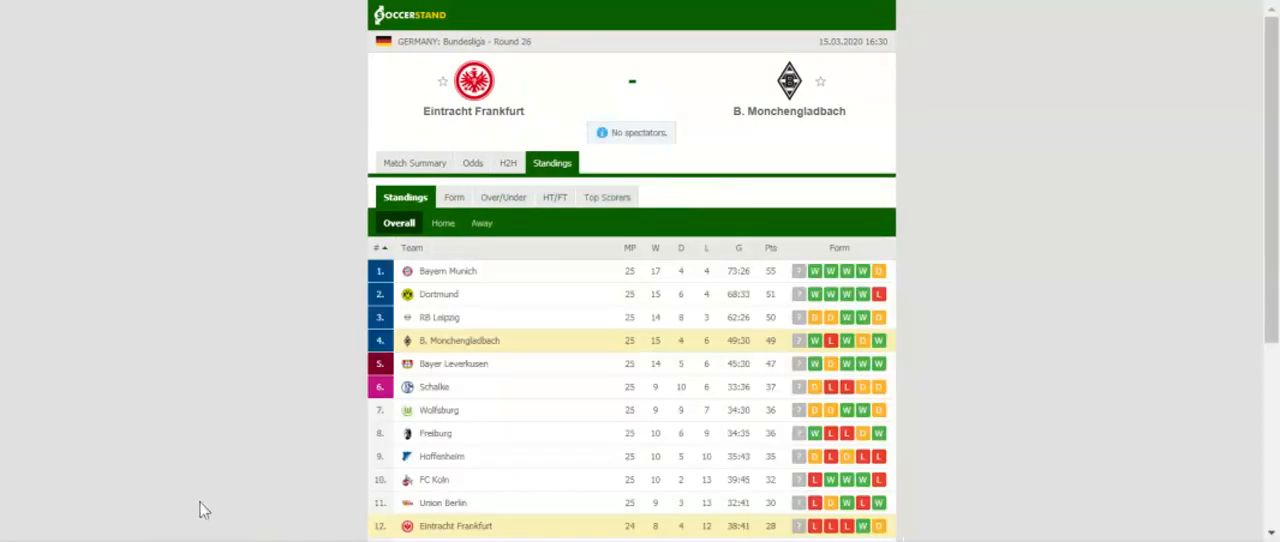
mouse_move(204, 512)
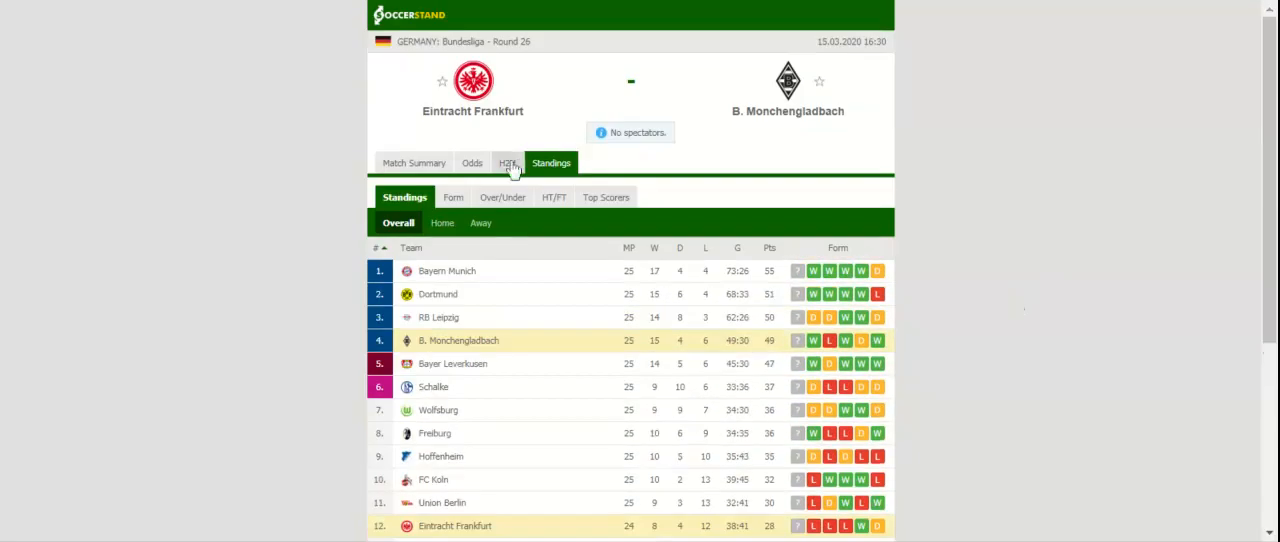
click(507, 162)
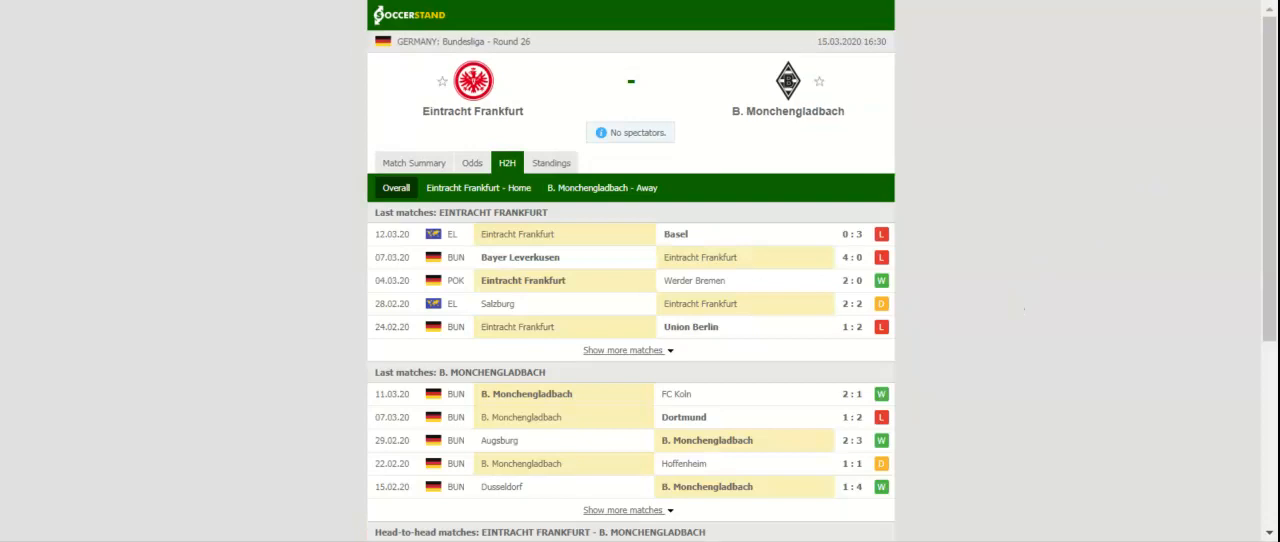
mouse_move(1120, 168)
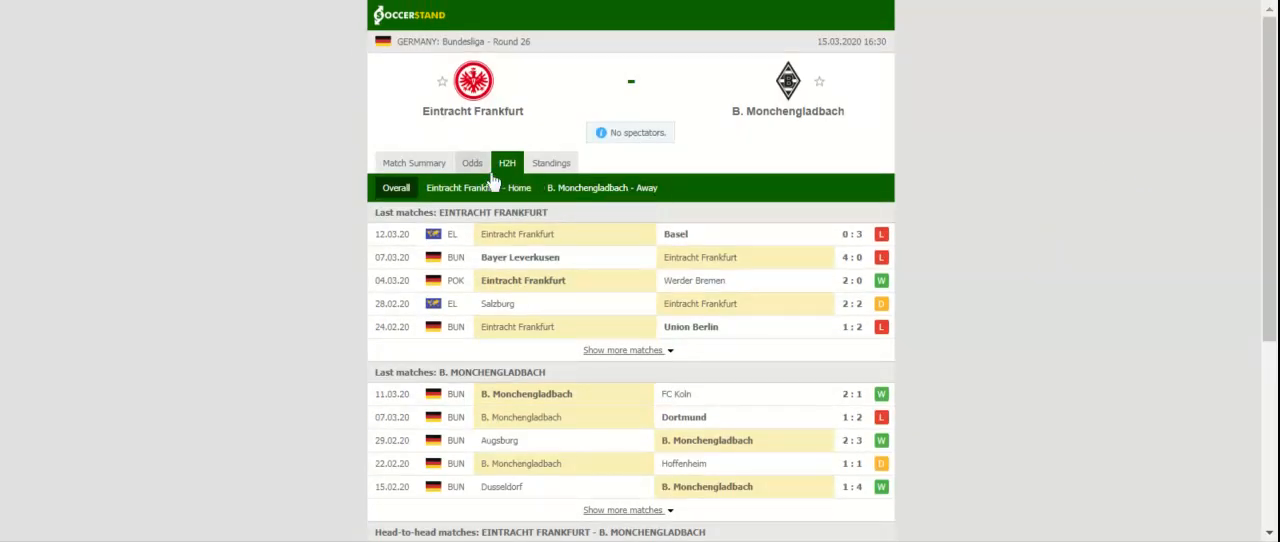
Step: After reviewing recent and head-to-head results, bring up the full-time 1X2 bookmaker odds
click(471, 162)
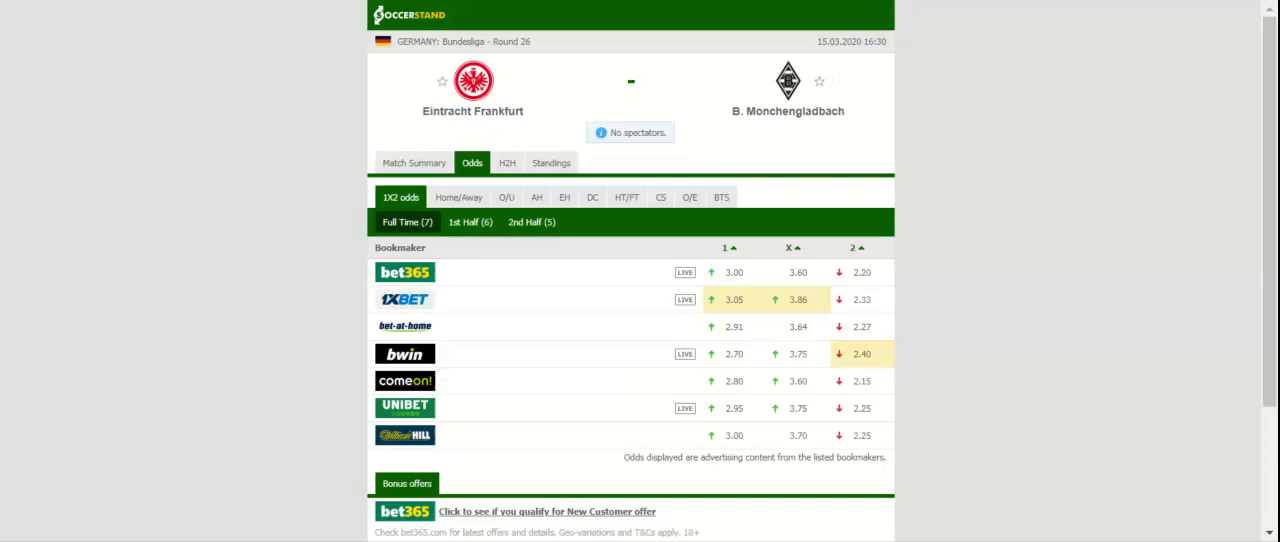
mouse_move(42, 71)
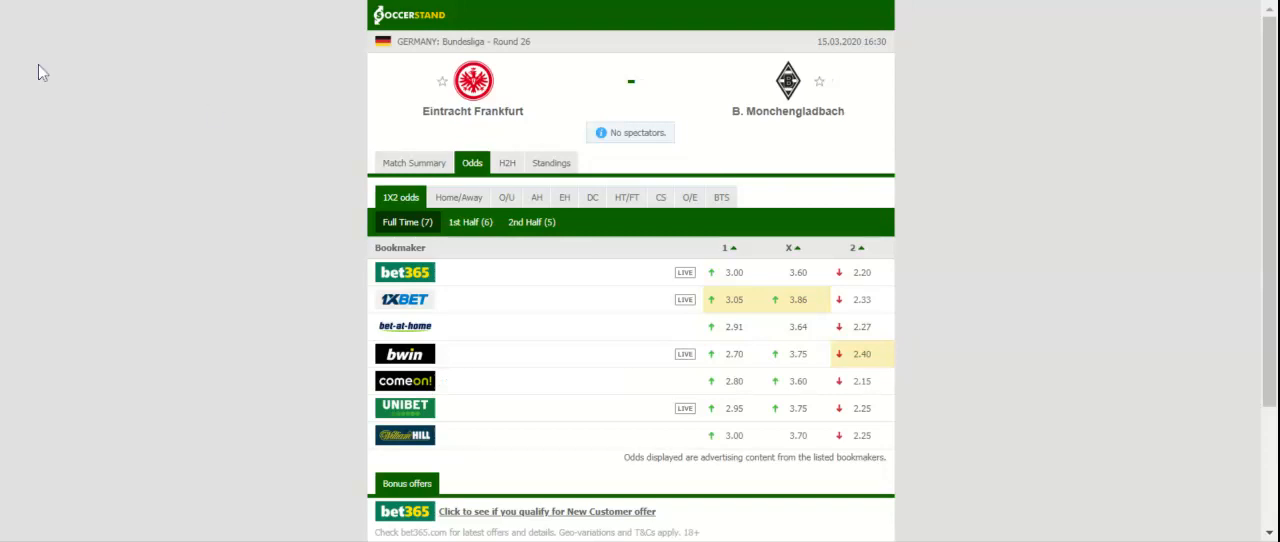